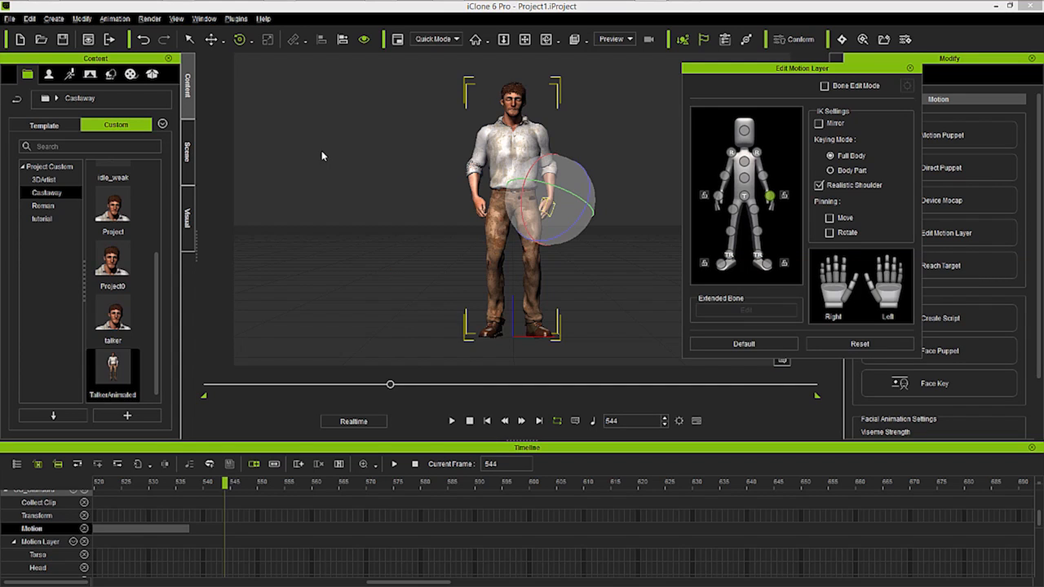
mouse_move(912, 76)
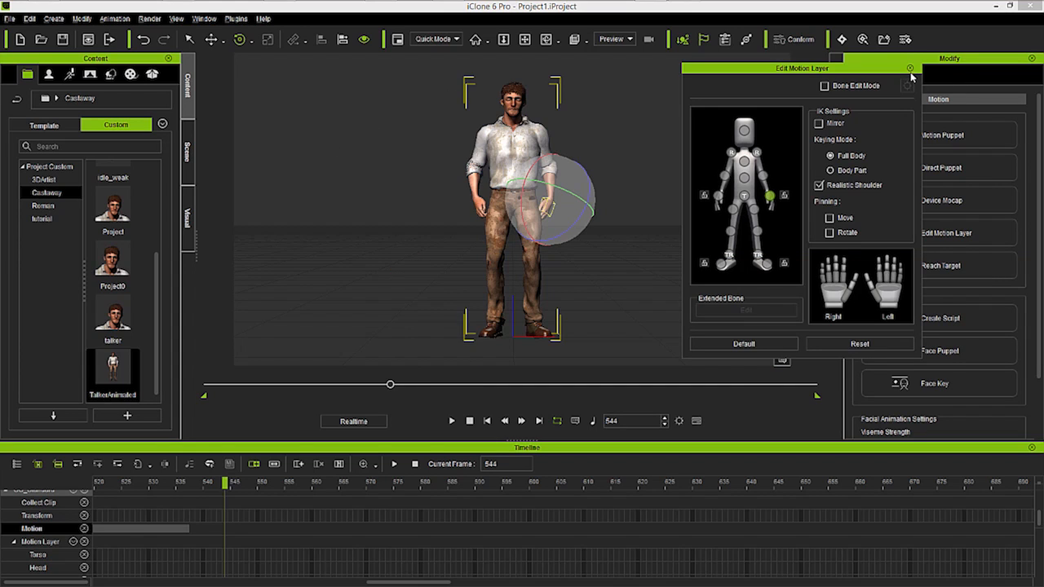
Step: Close the Edit Motion Layer panel, leaving the Castaway character alone in the scene
left_click(910, 68)
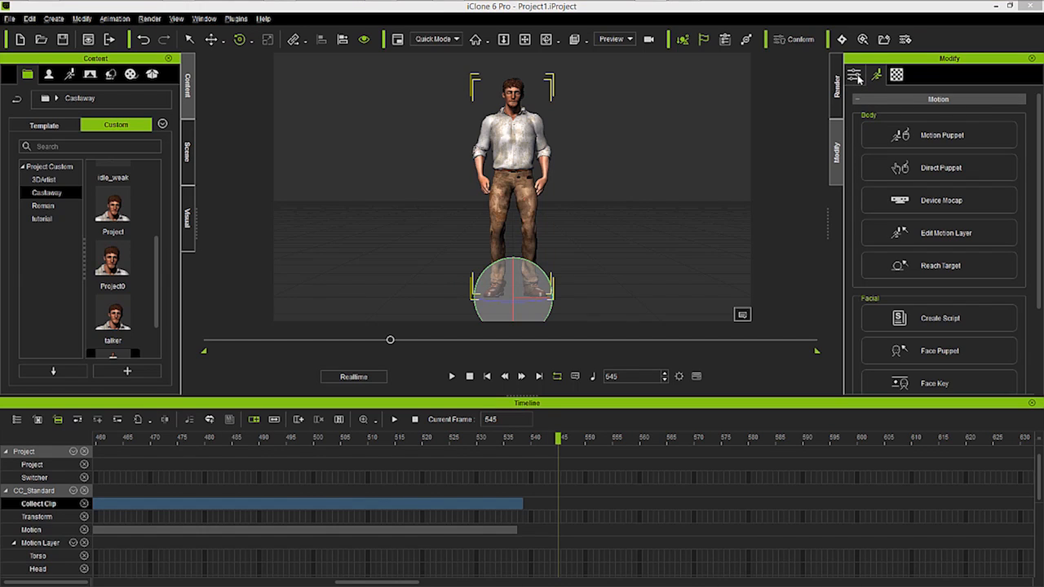
Step: Show the Castaway character's attribute settings, scrolled down toward the 3DXchange section
left_click(854, 74)
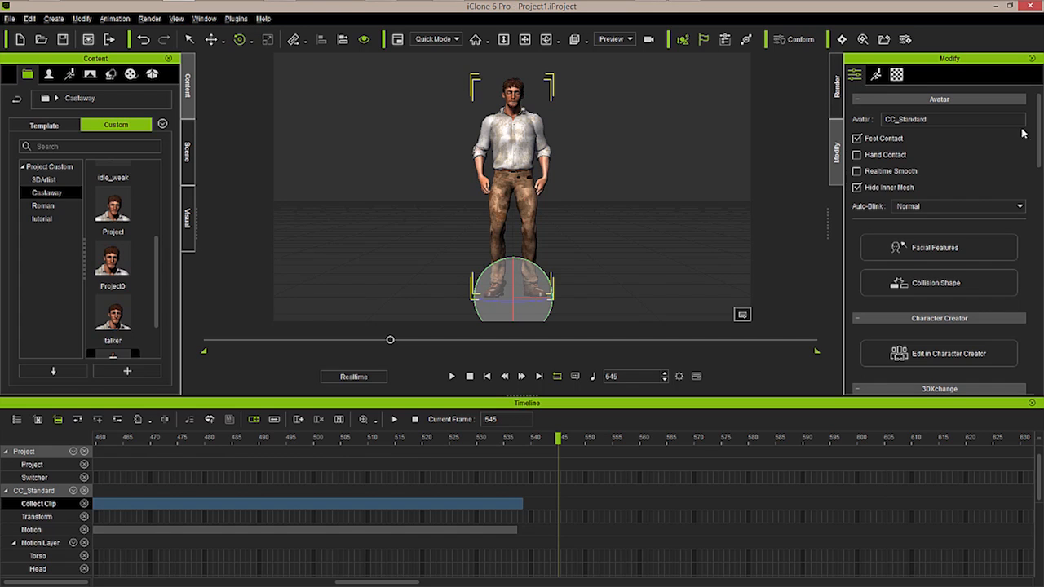
scroll("down", 3)
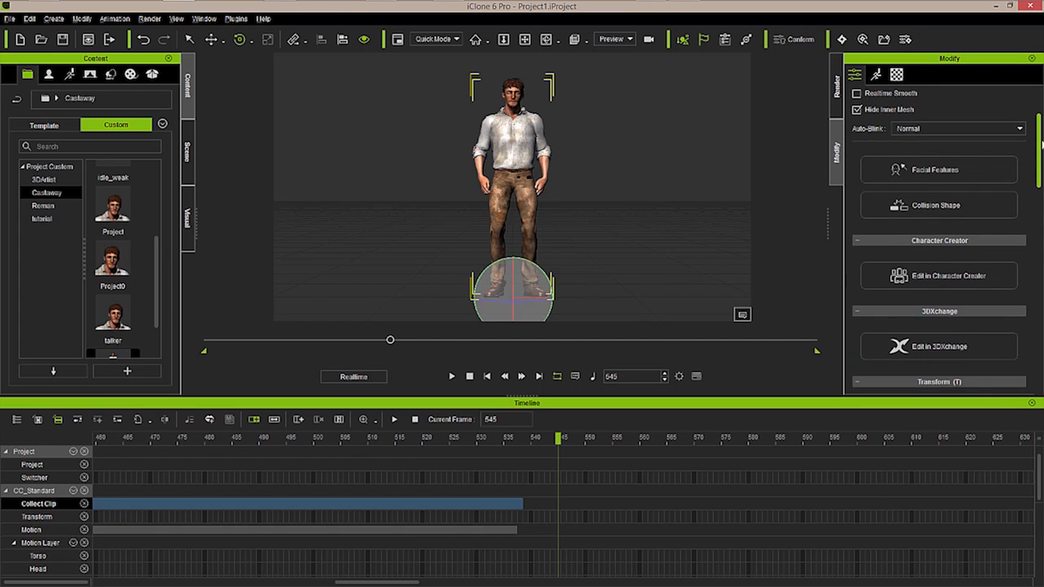
scroll("down", 3)
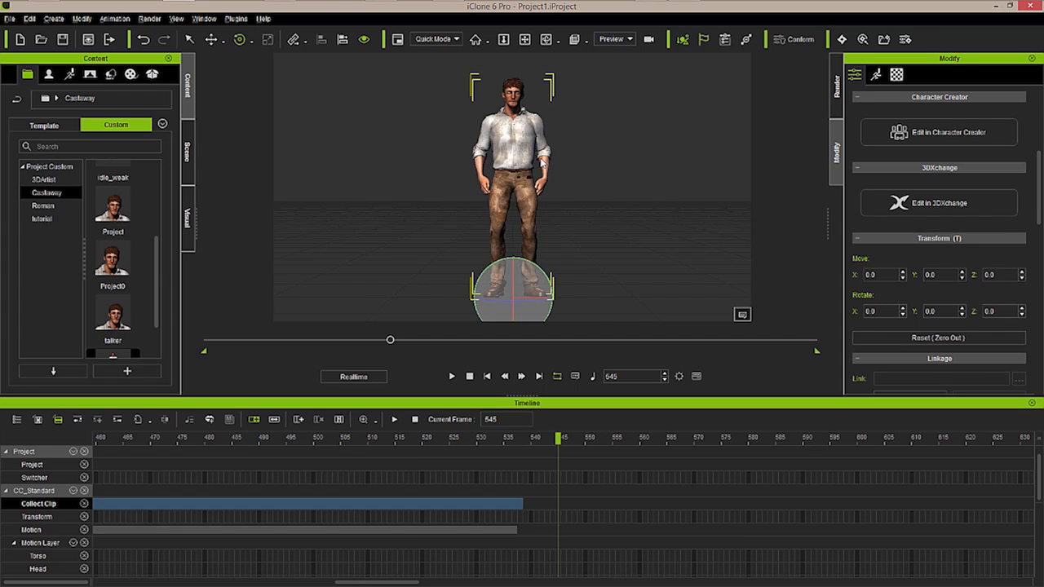
mouse_move(938, 202)
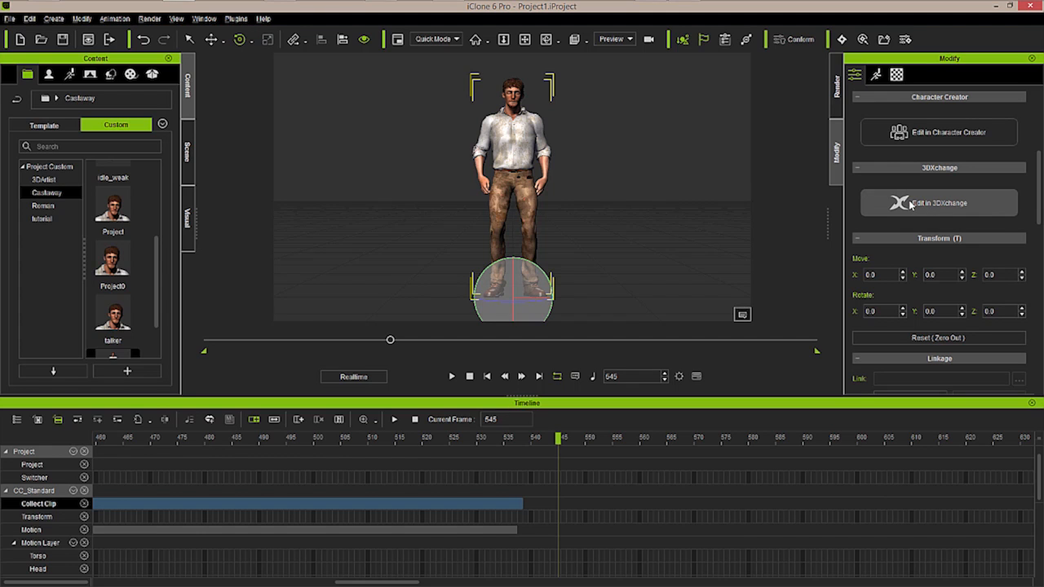
Step: Send the Castaway character to 3DXchange for editing and dismiss the welcome screen
left_click(939, 203)
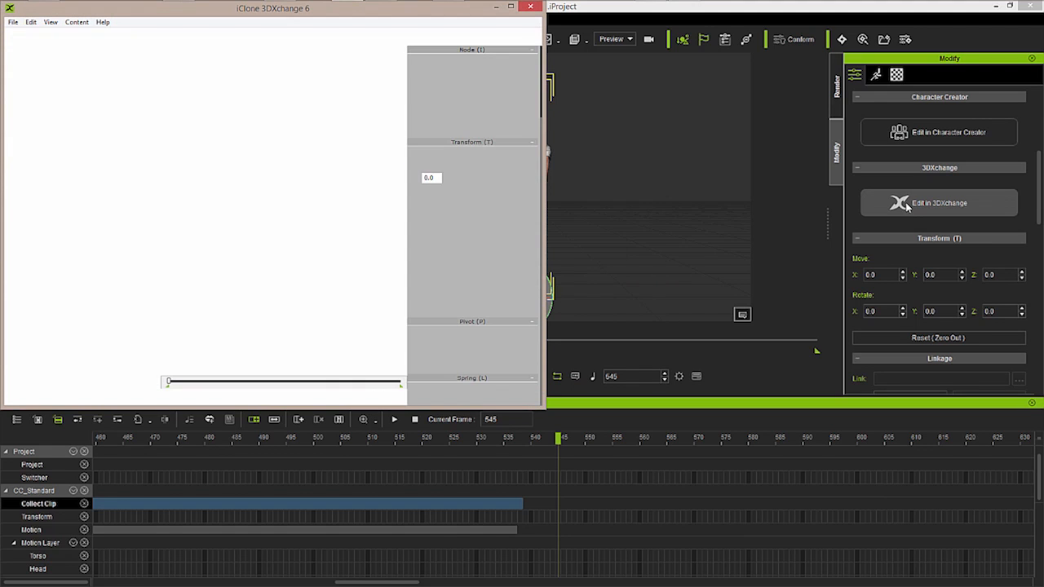
left_click(940, 202)
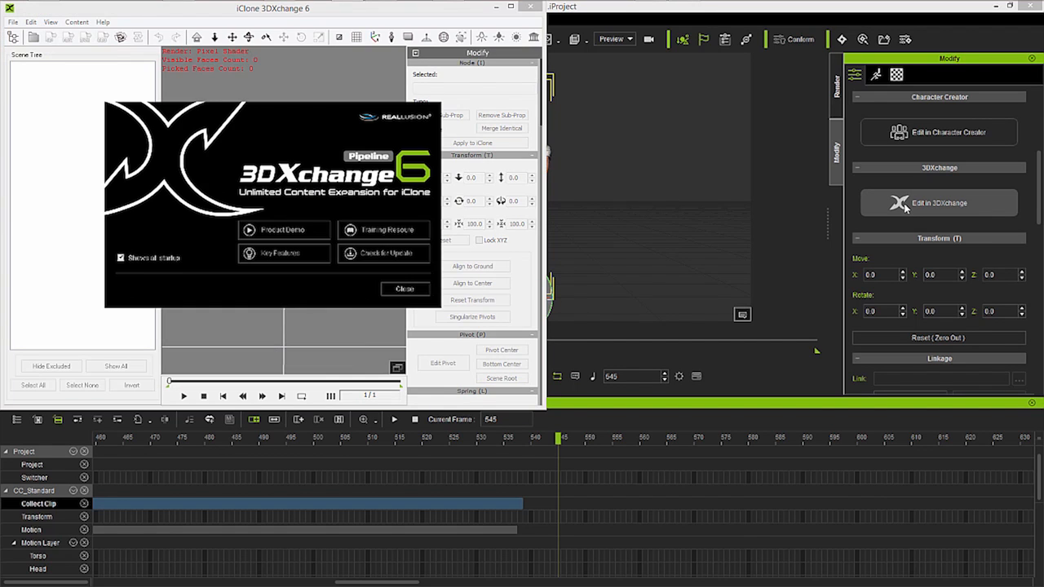
mouse_move(900, 212)
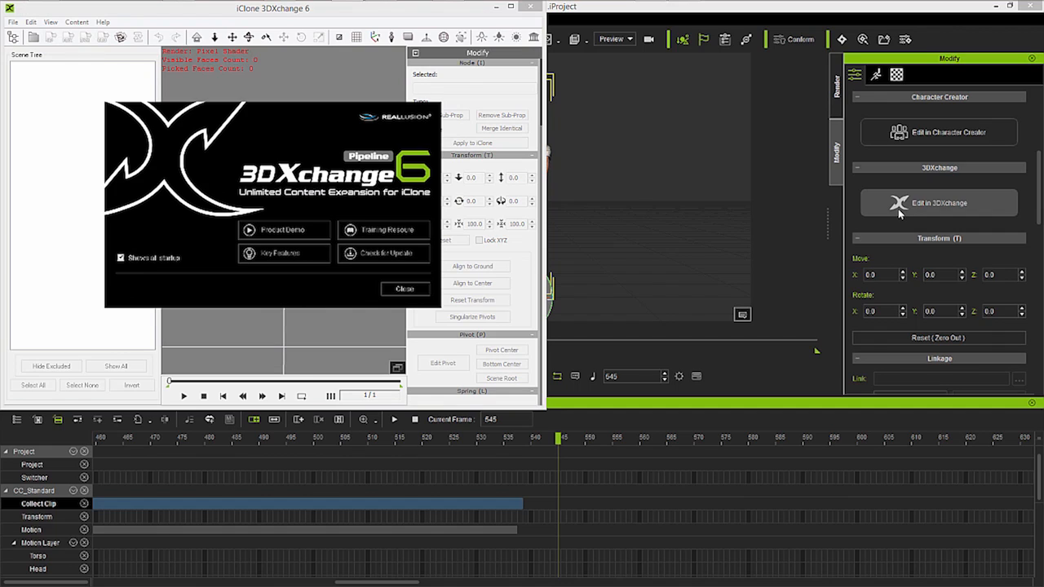
mouse_move(891, 222)
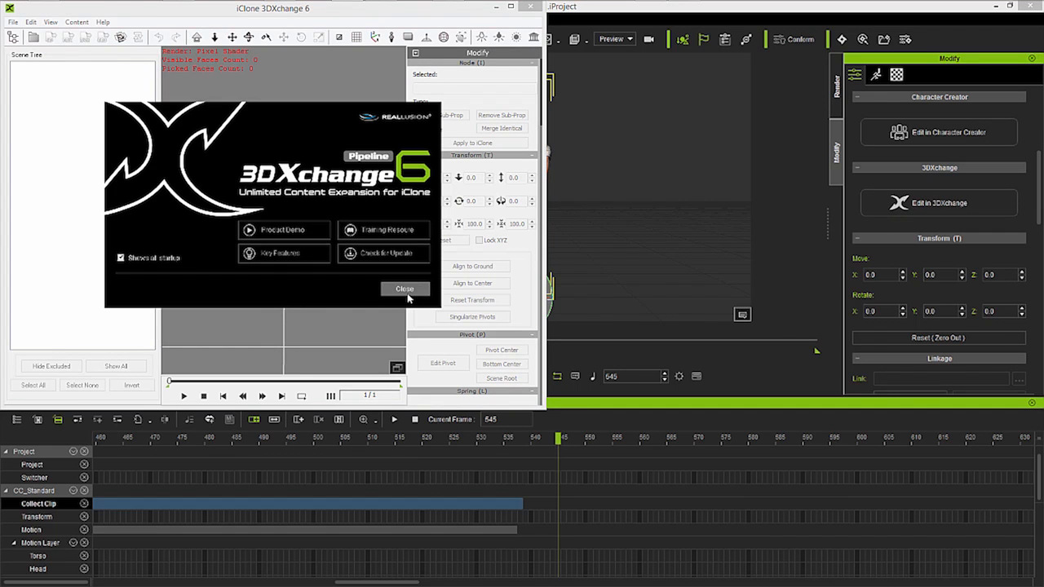
left_click(405, 289)
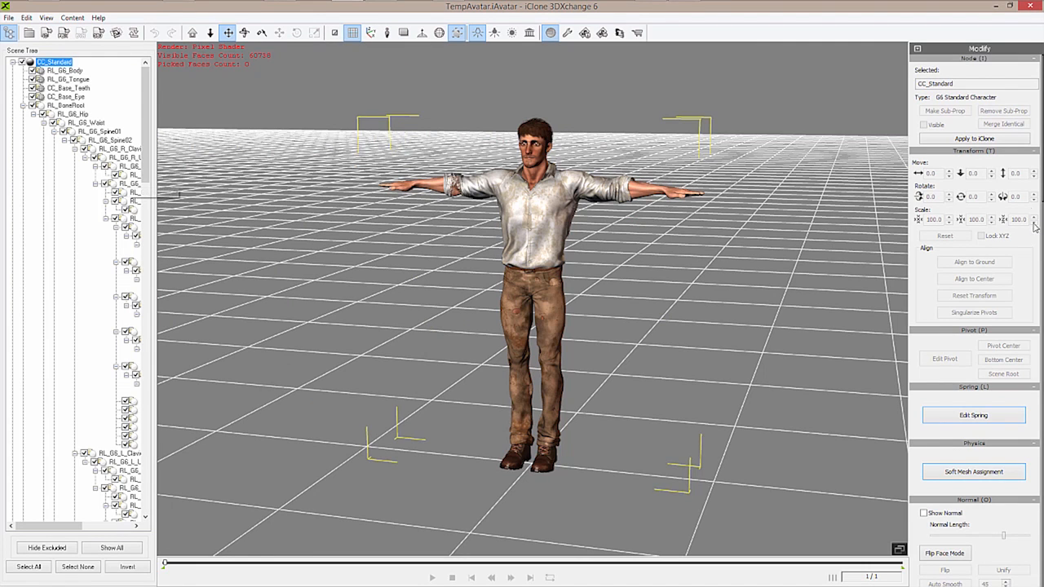
Step: Scroll to the Animation section showing the empty Motion Library and Perform Editor
scroll("down", 3)
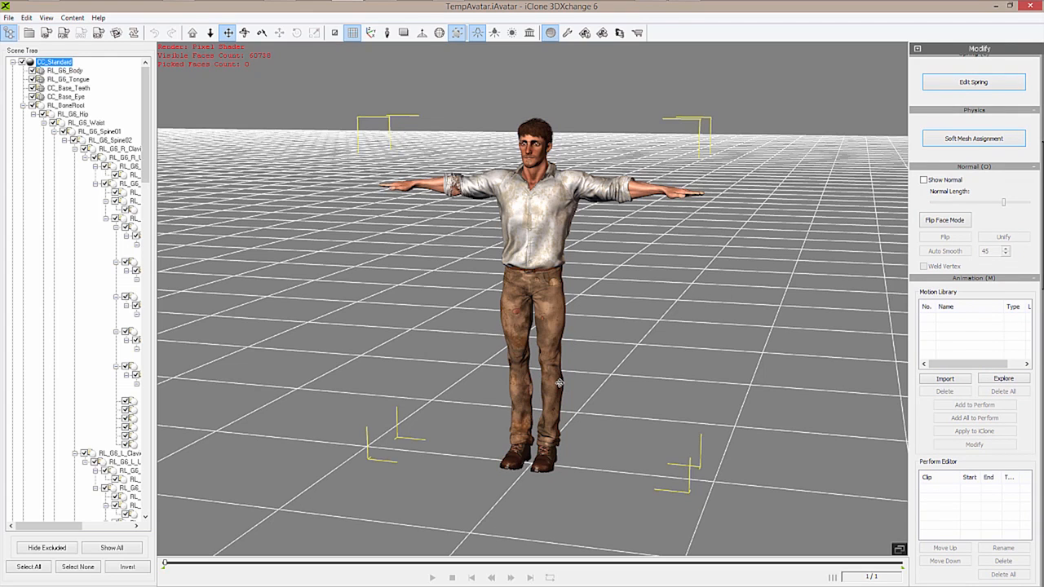
mouse_move(601, 327)
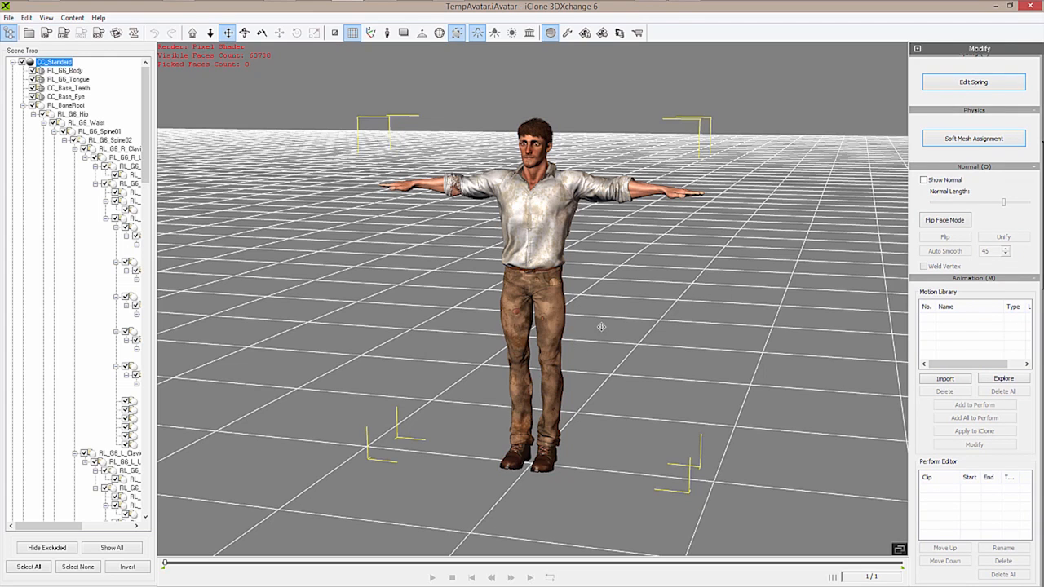
mouse_move(603, 322)
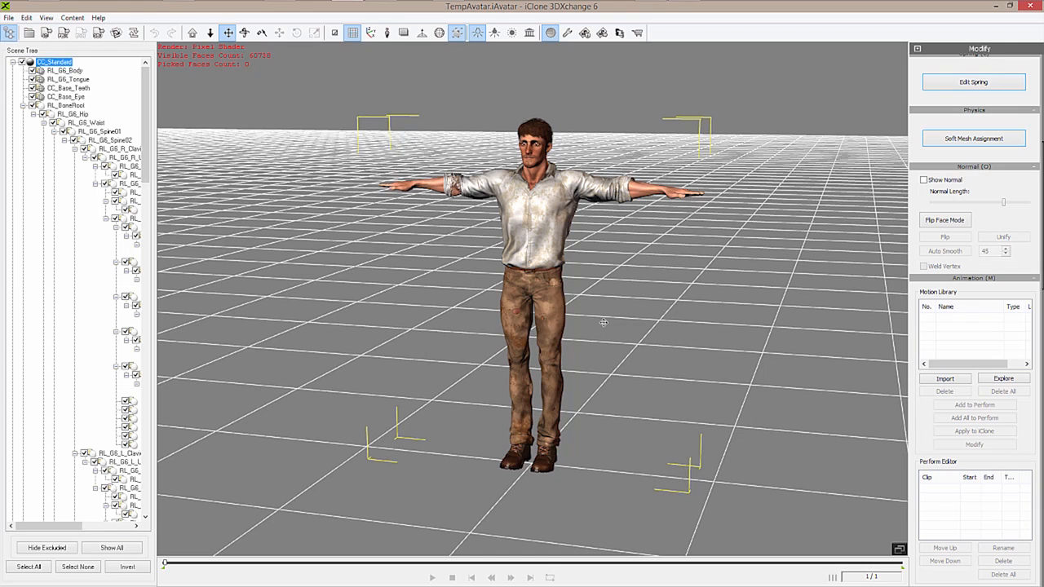
mouse_move(575, 214)
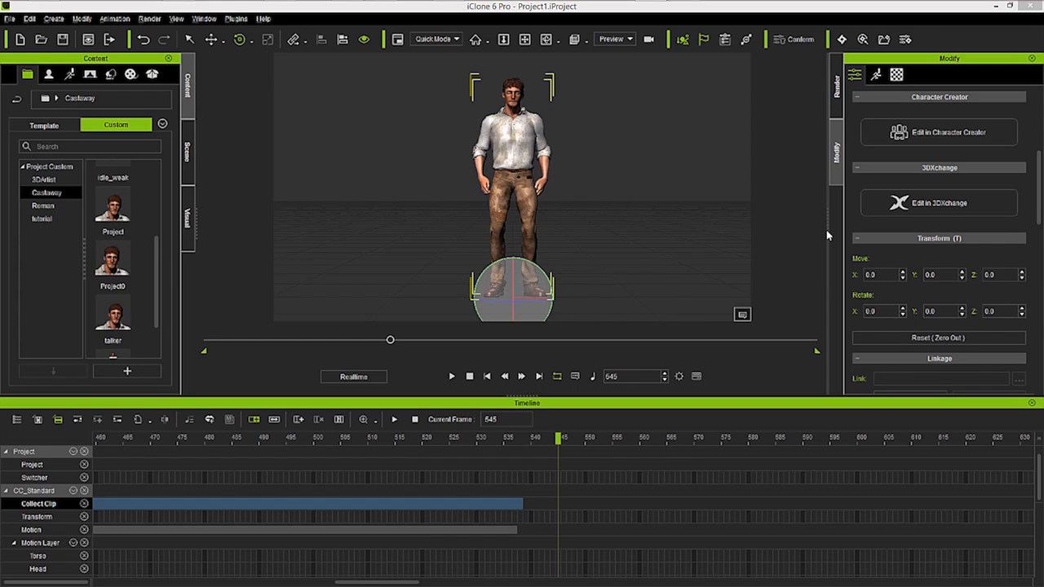
mouse_move(549, 220)
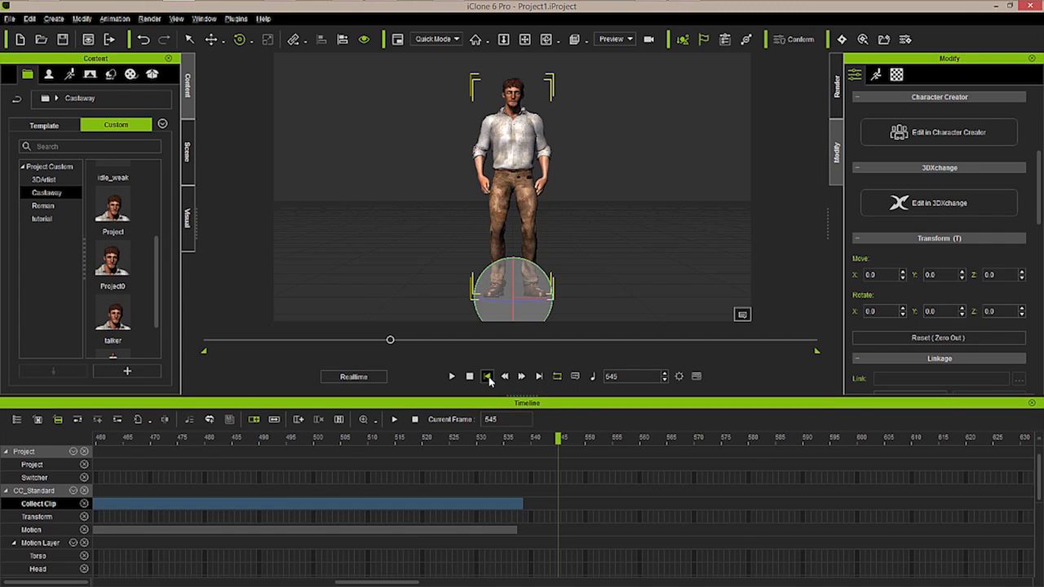
Step: Jump the timeline to frame 1 and reveal the motion layer, voice and lip tracks
left_click(487, 376)
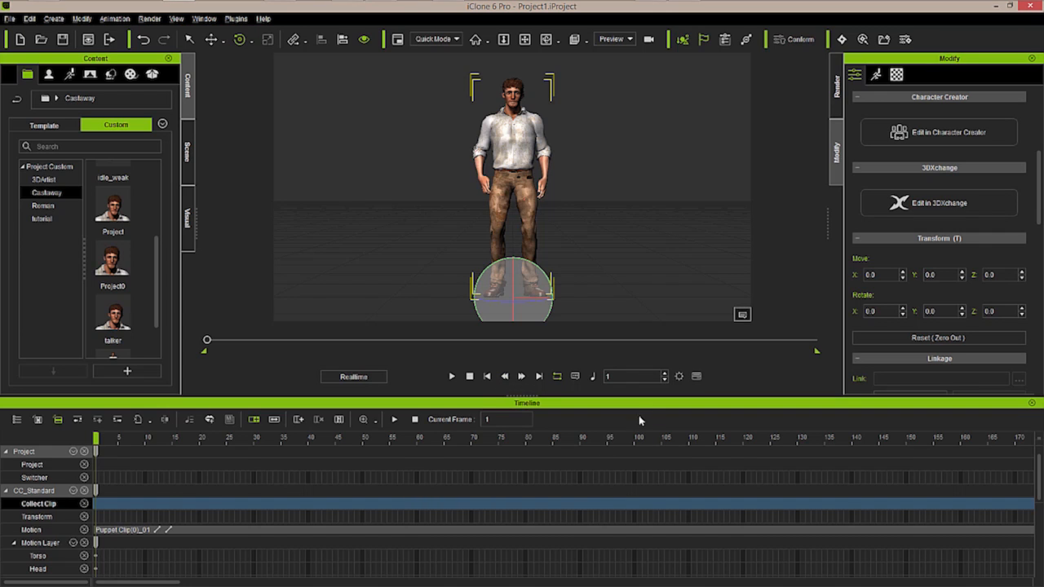
mouse_move(596, 521)
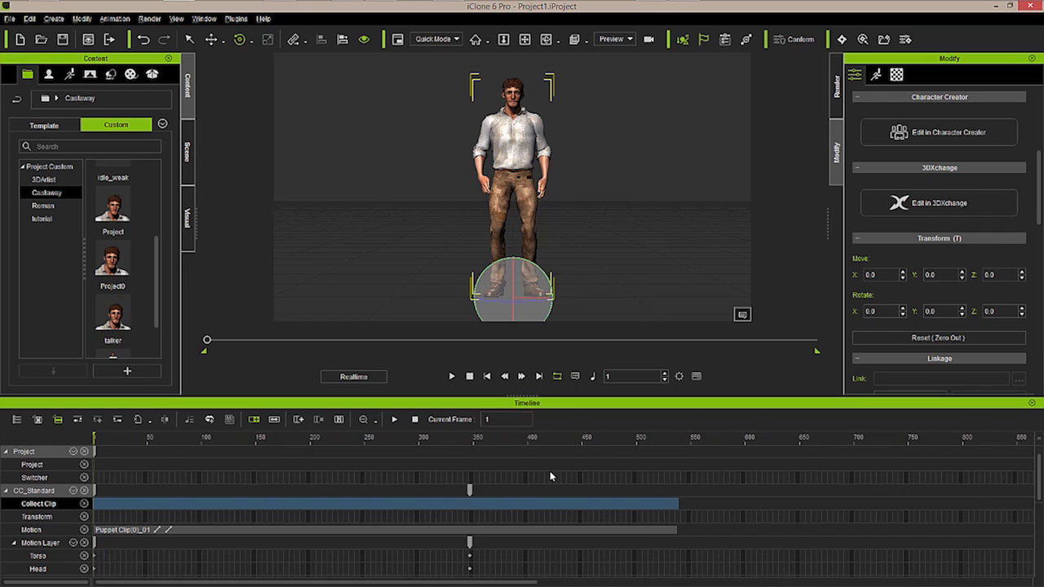
mouse_move(567, 468)
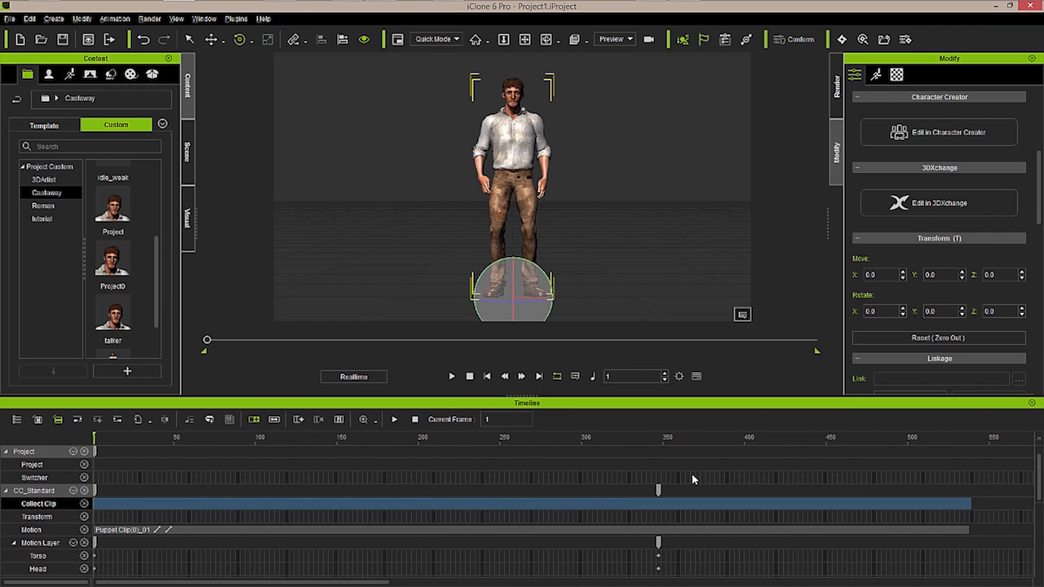
mouse_move(400, 547)
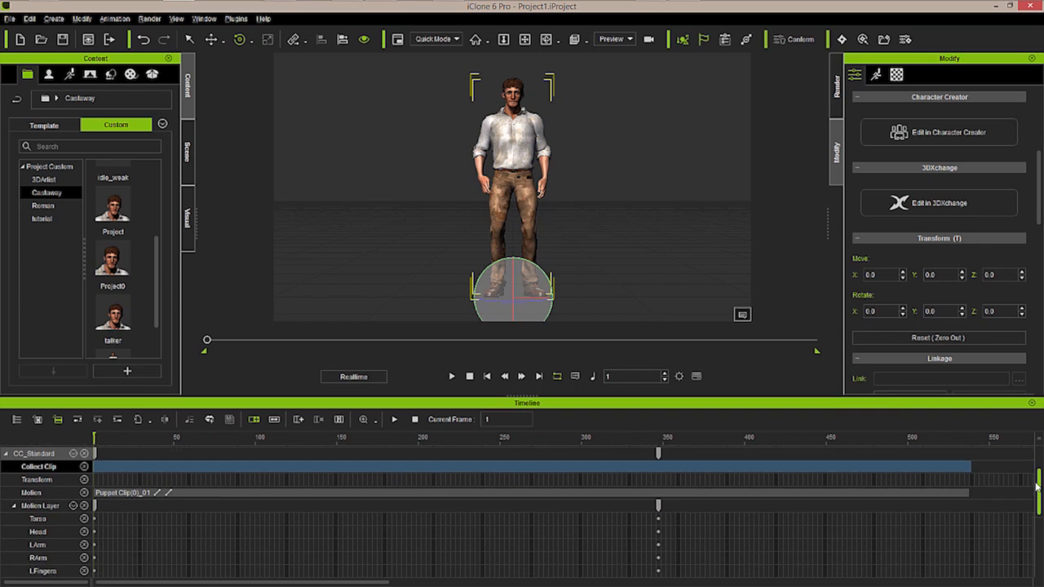
scroll("down", 3)
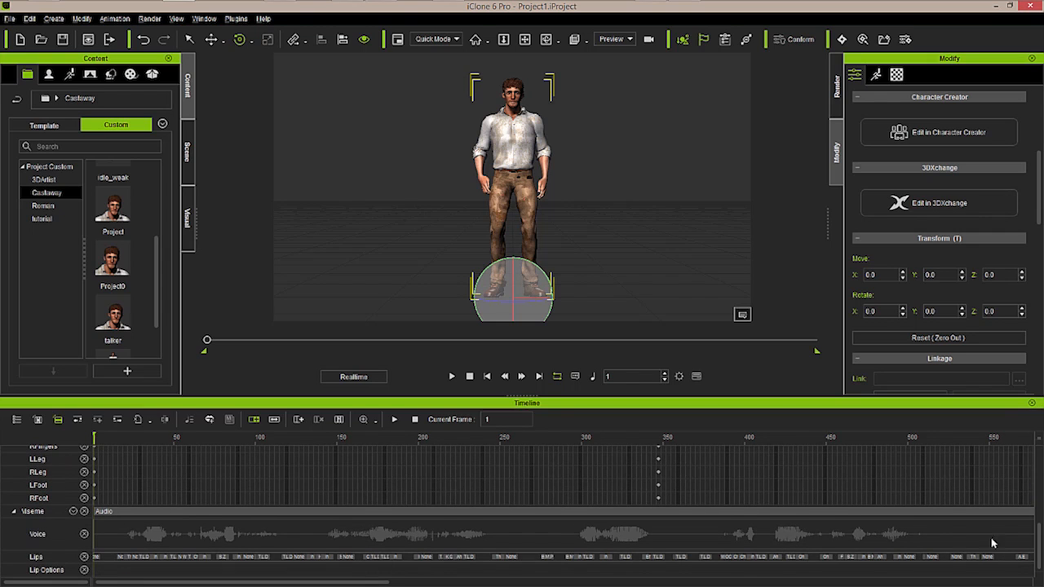
mouse_move(276, 563)
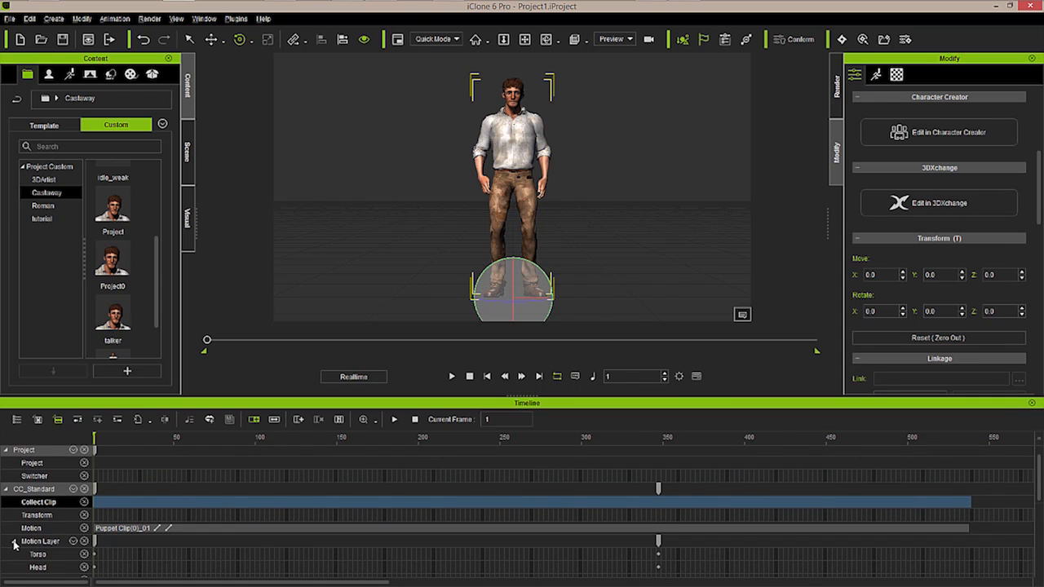
Step: Collapse the body-part motion layer tracks and turn on the collect clip range
left_click(13, 541)
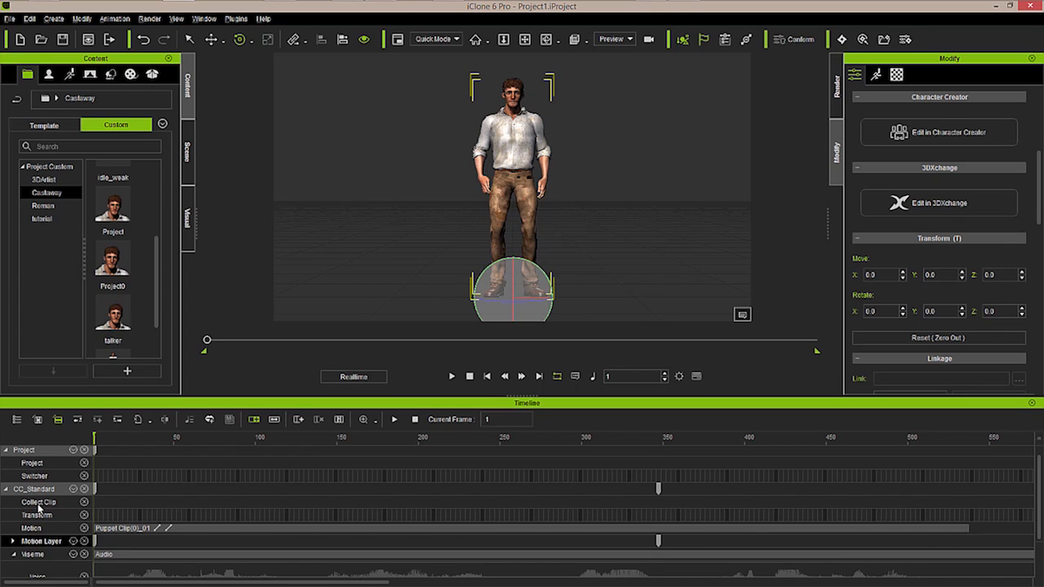
mouse_move(106, 518)
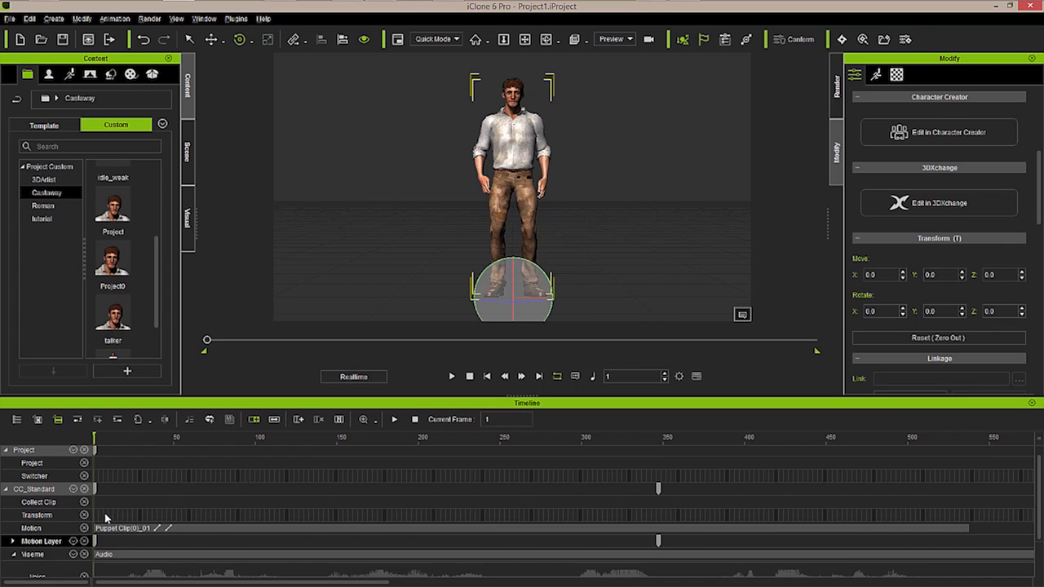
mouse_move(96, 506)
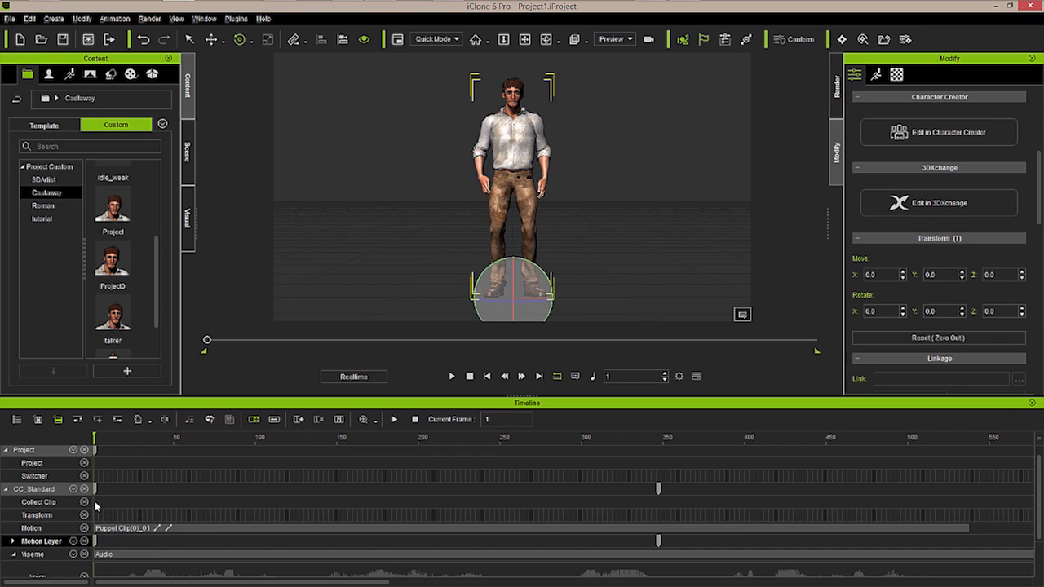
left_click(39, 502)
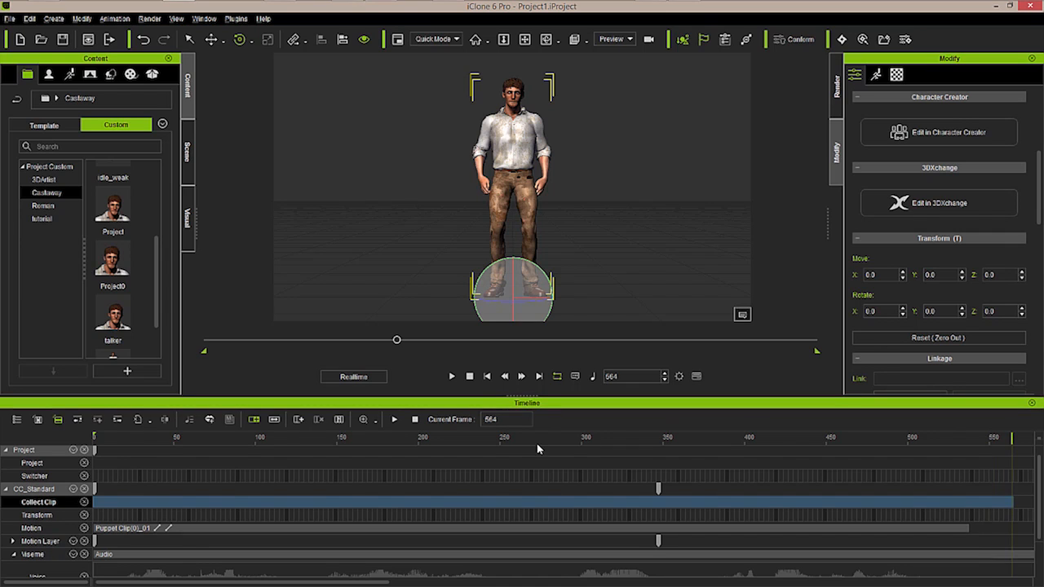
mouse_move(744, 545)
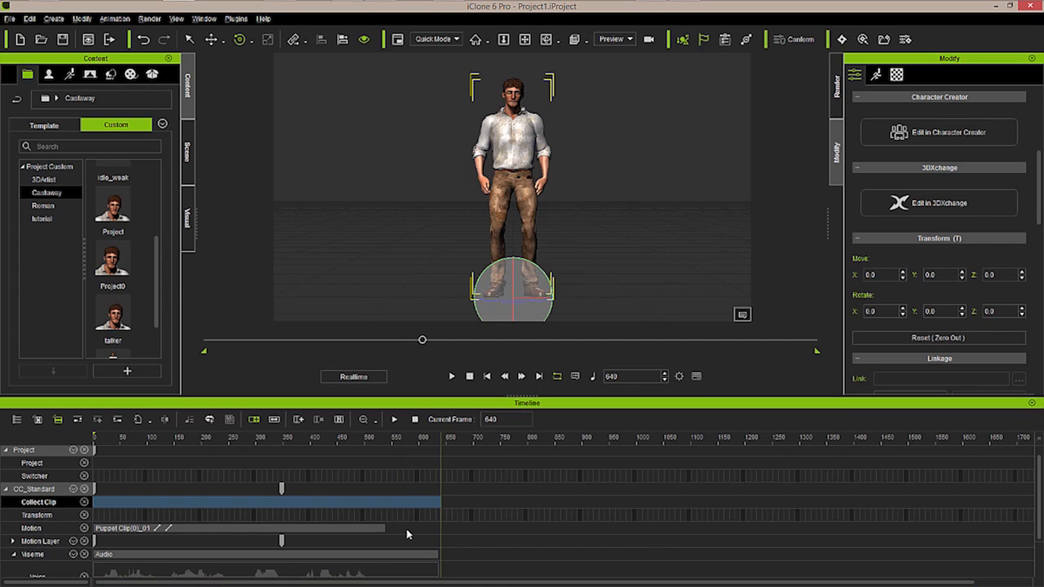
Step: Show the collected clip's context menu with the Add MotionPlus to 3DXchange option
right_click(400, 501)
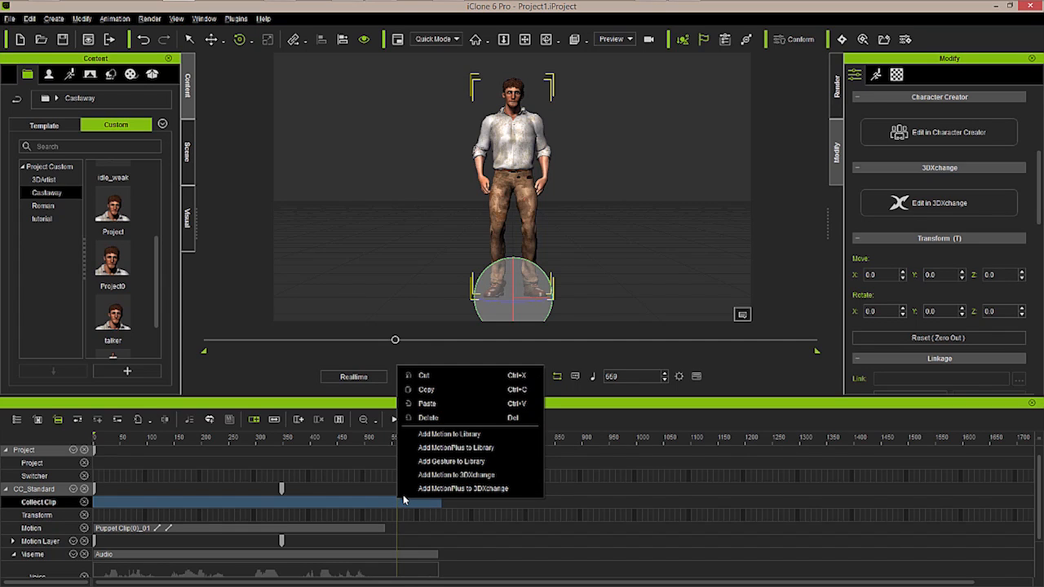
mouse_move(449, 433)
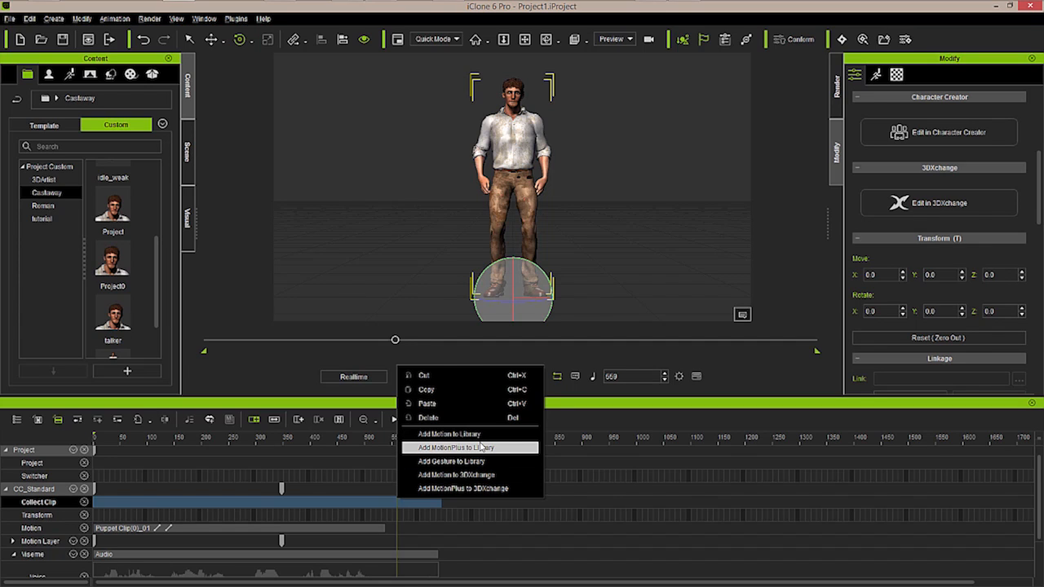
mouse_move(457, 475)
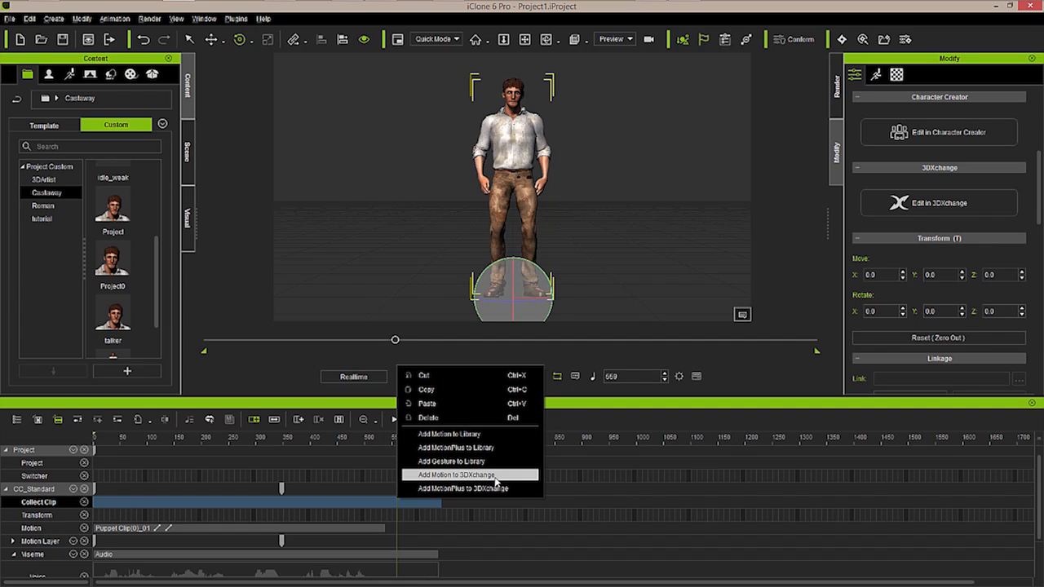
mouse_move(469, 488)
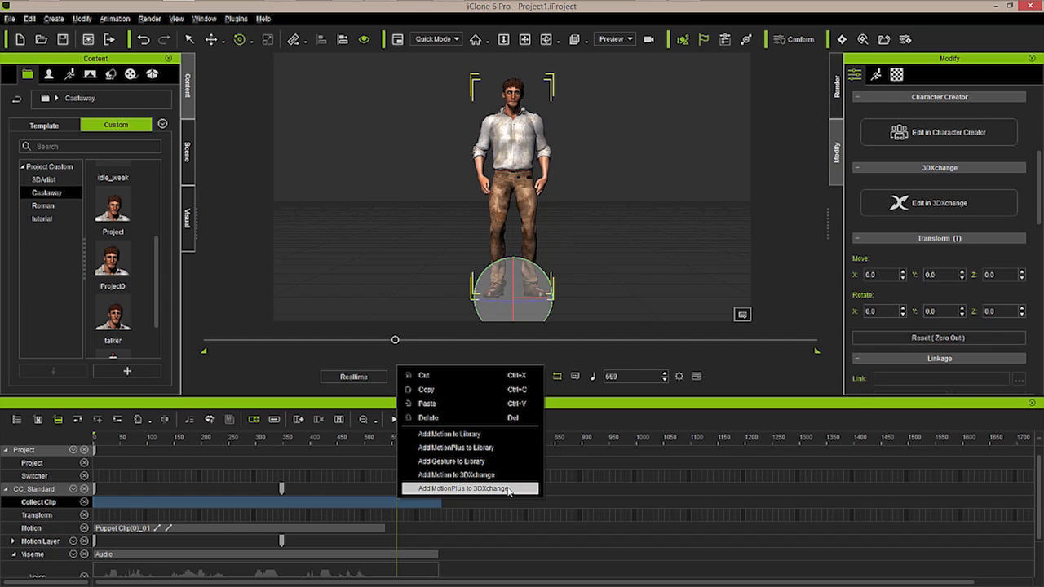
mouse_move(514, 488)
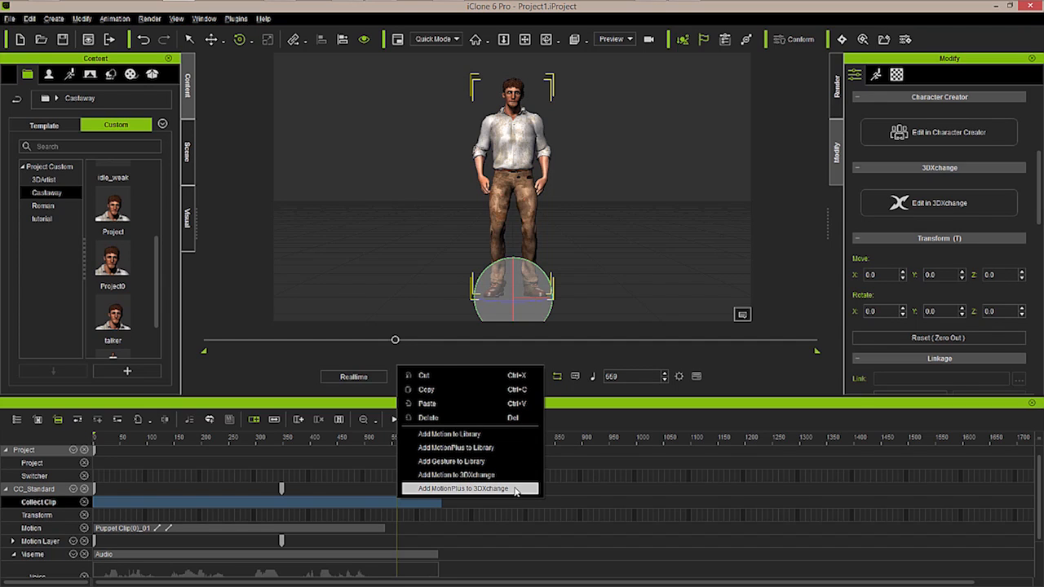
mouse_move(469, 447)
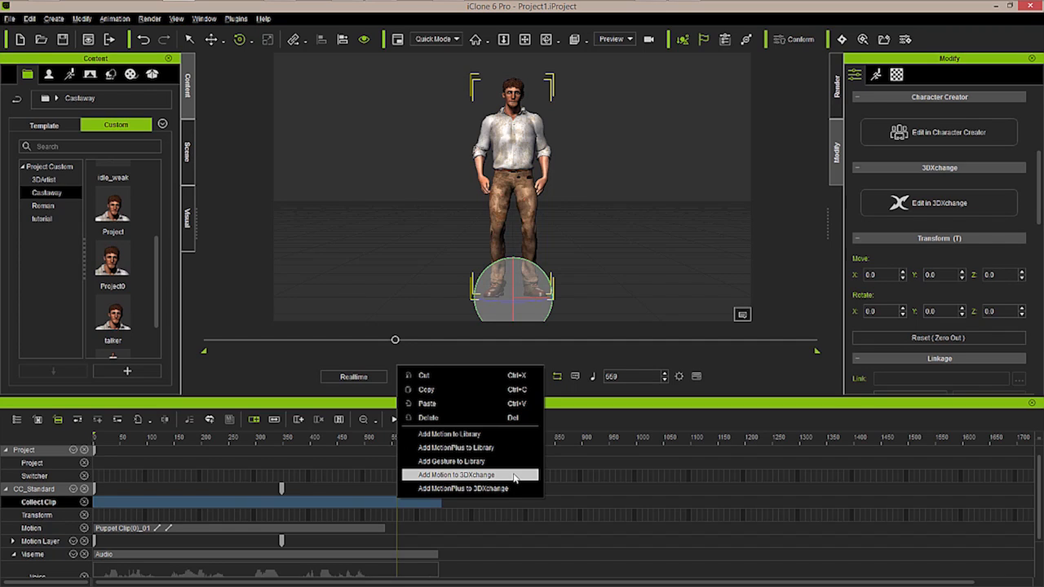
mouse_move(469, 489)
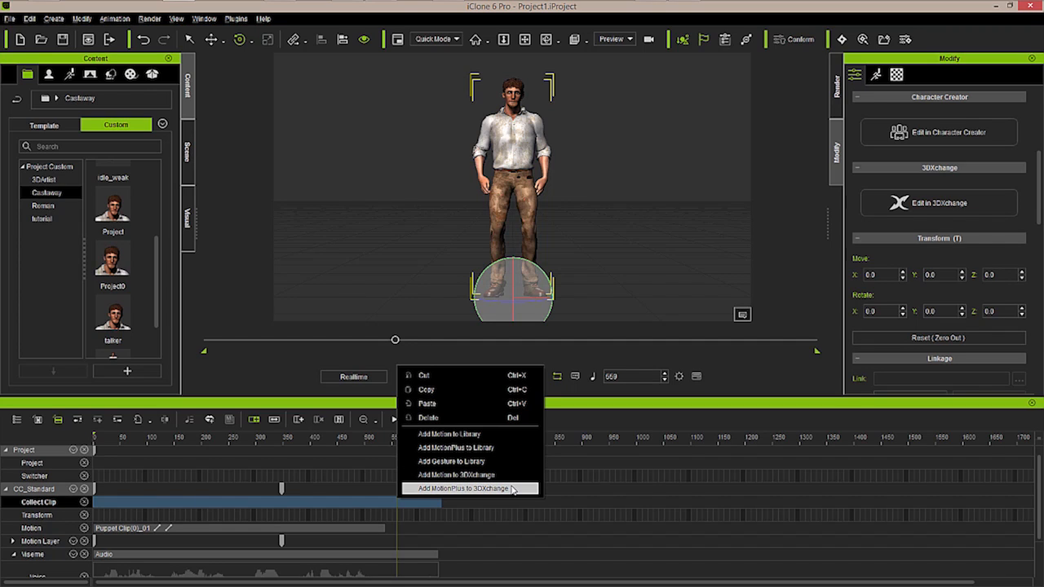
mouse_move(469, 475)
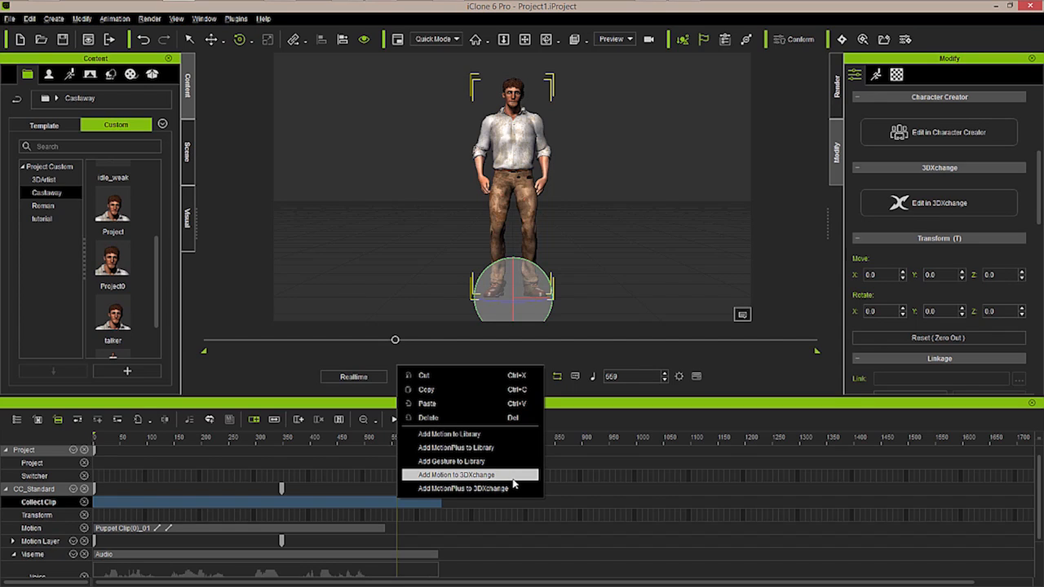
mouse_move(469, 488)
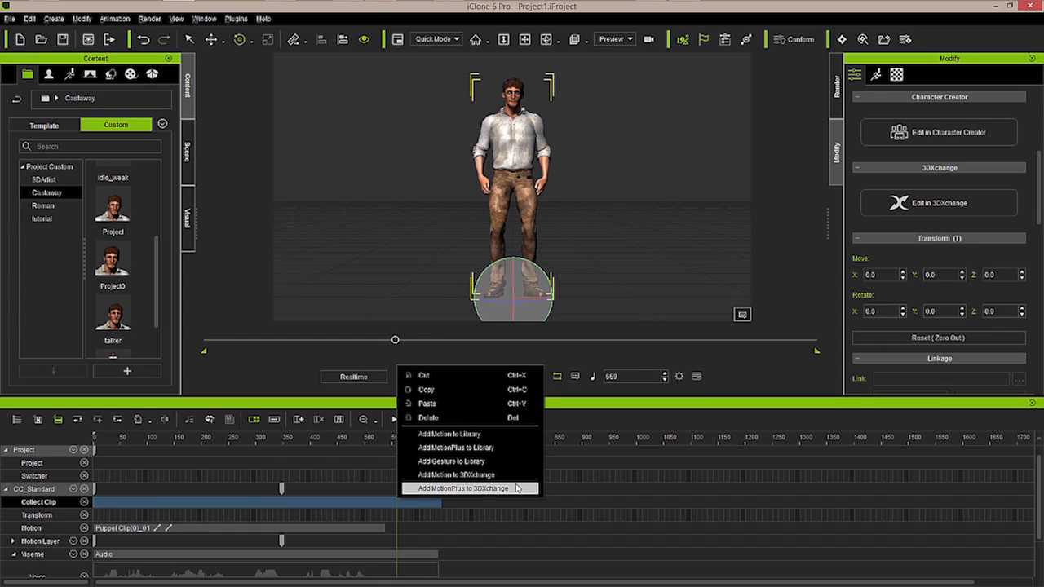
mouse_move(469, 475)
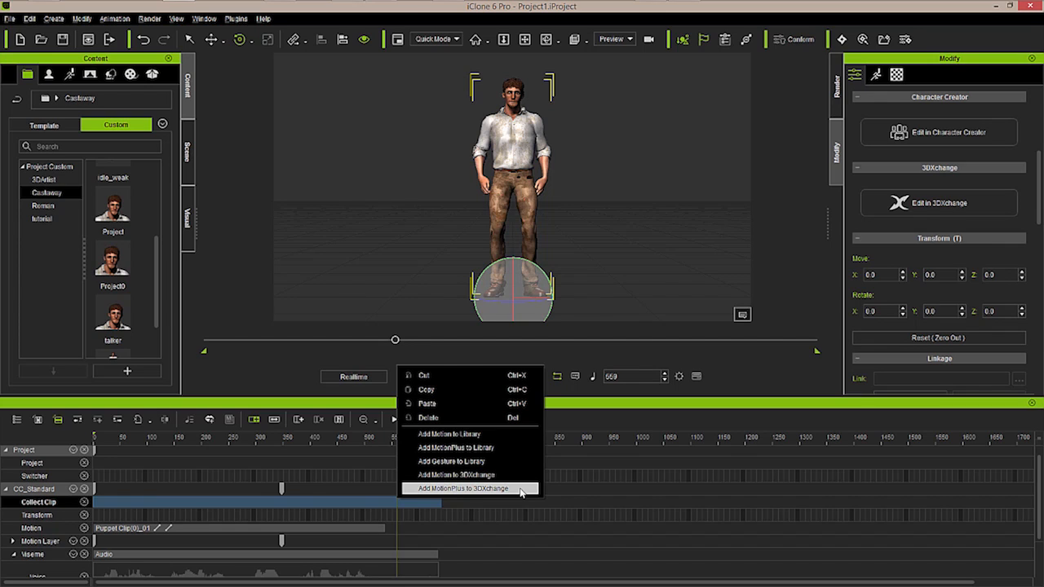
mouse_move(526, 492)
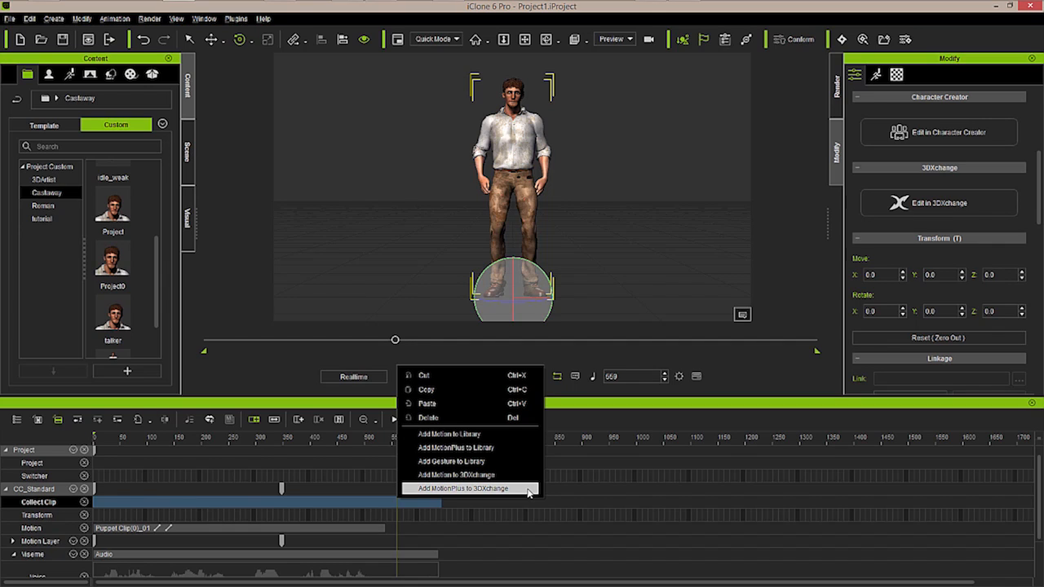